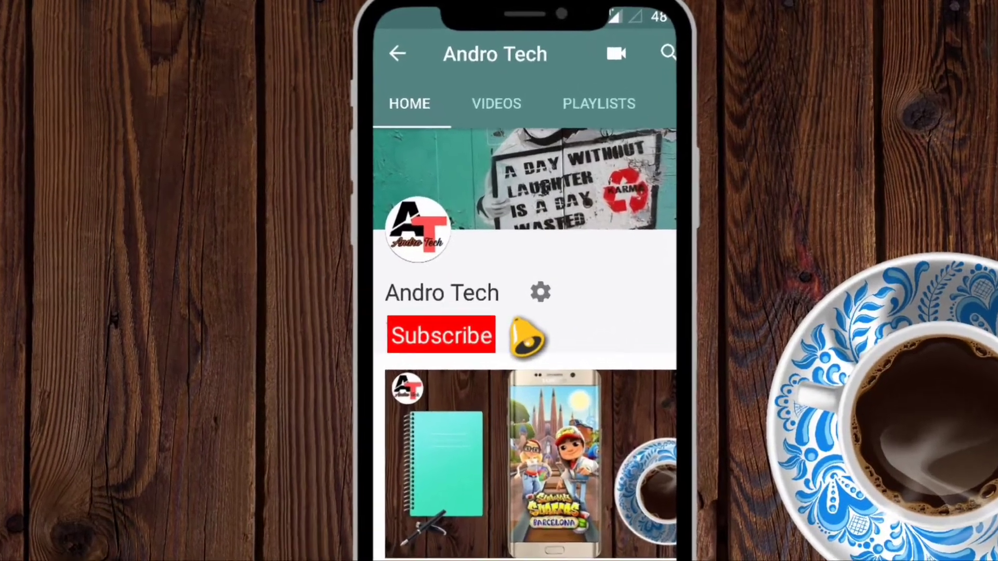
Extract the MobileGo archive in New folder and select mobilego_full818 inside the extracted folder.
click(440, 335)
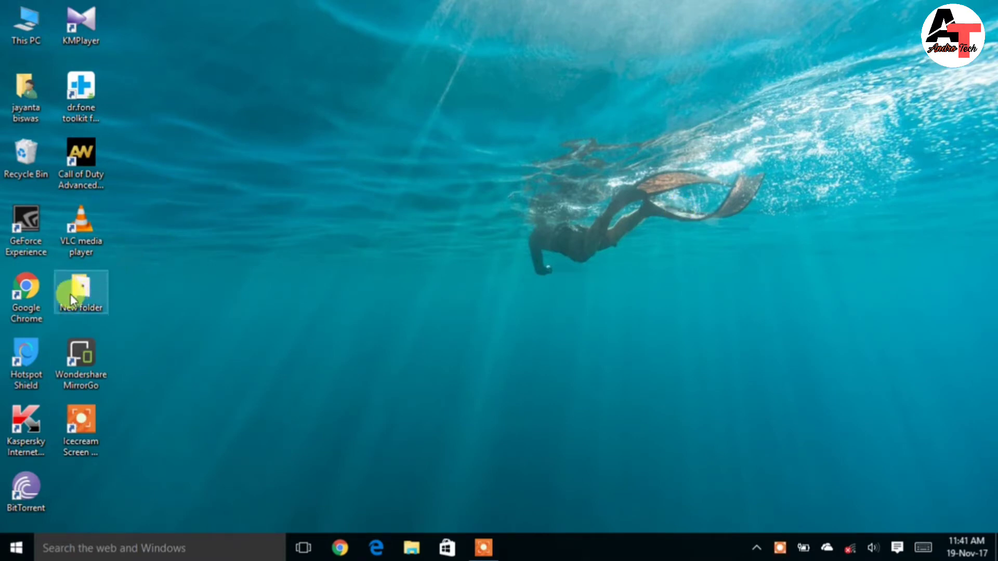
double_click(80, 291)
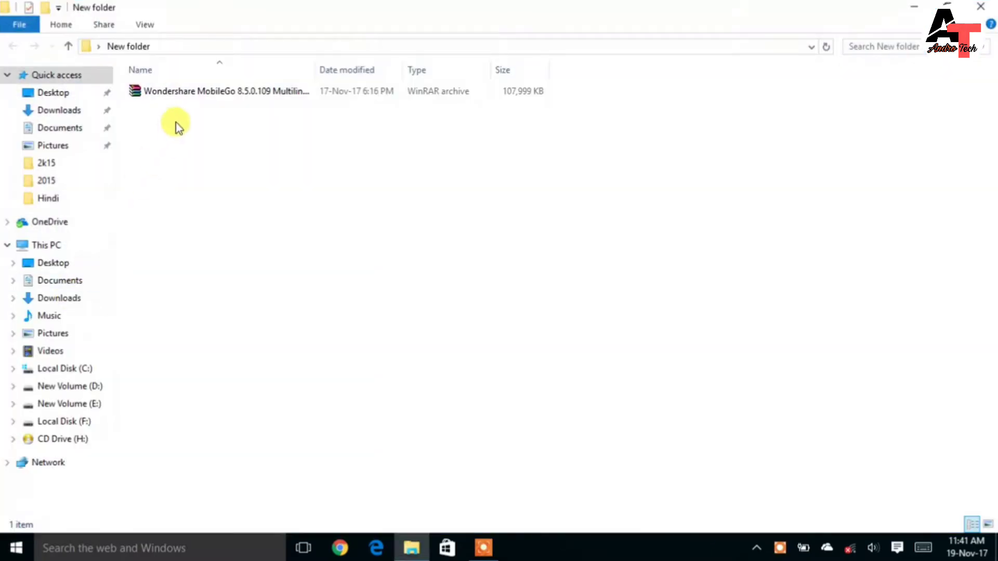
right_click(219, 91)
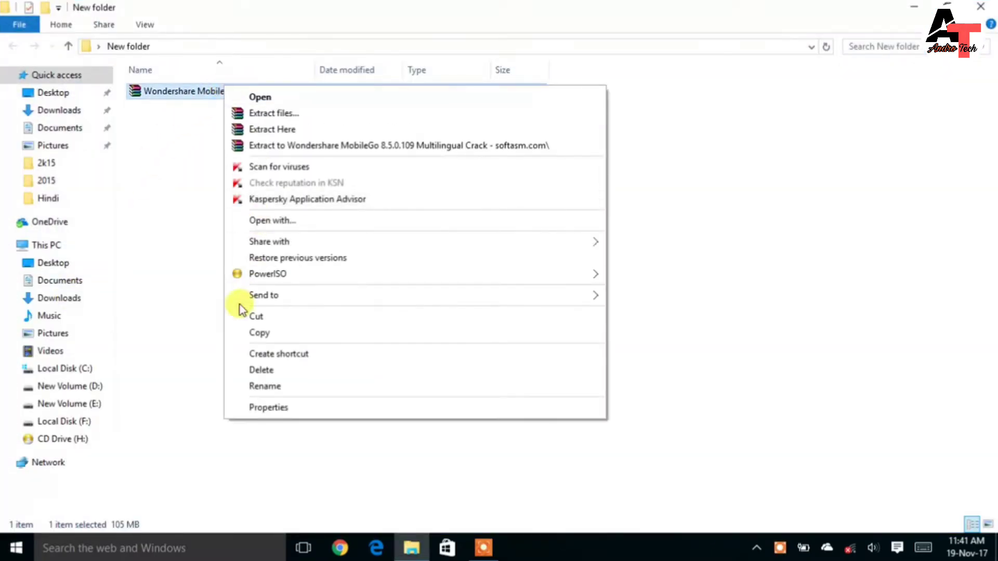
mouse_move(285, 129)
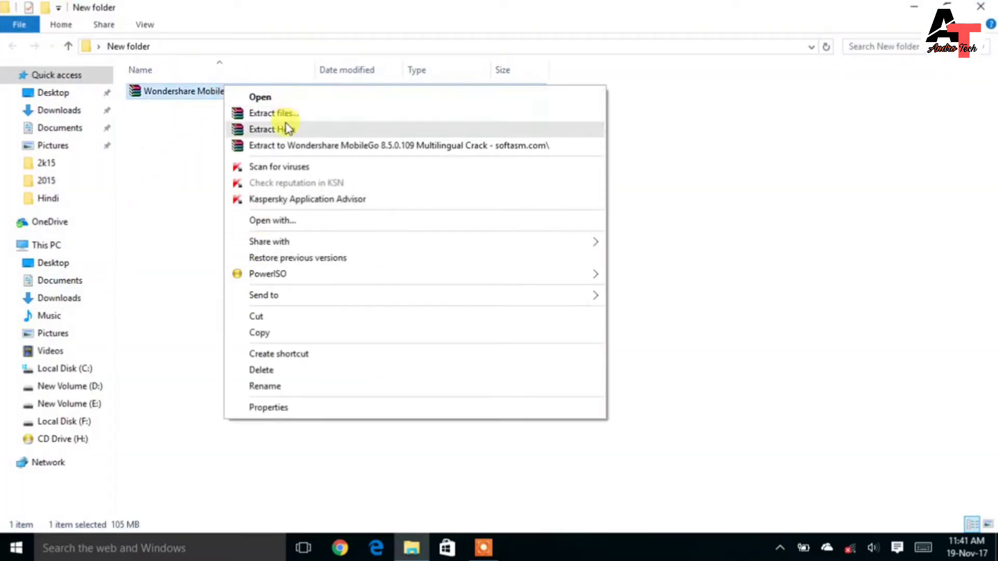
click(270, 129)
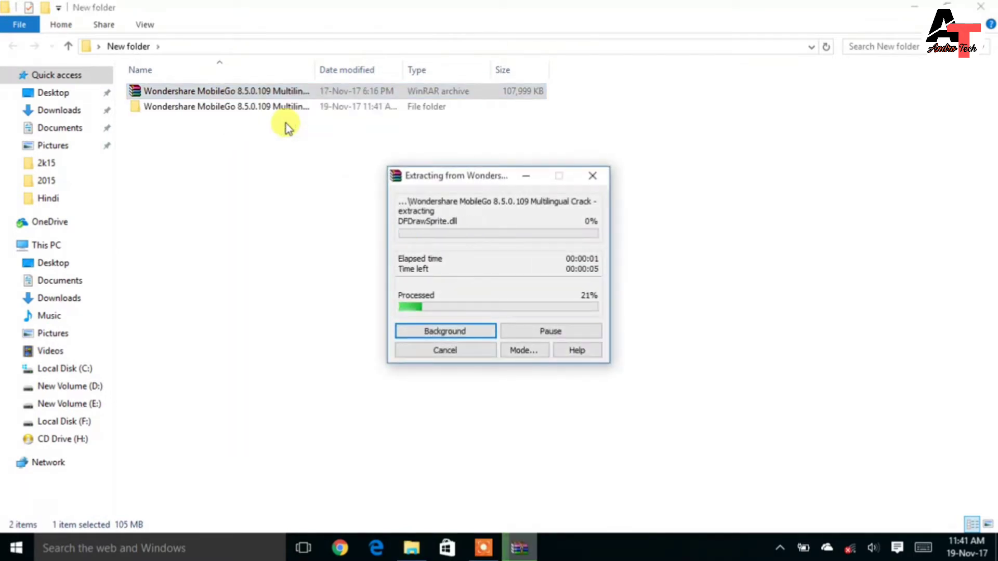
click(445, 330)
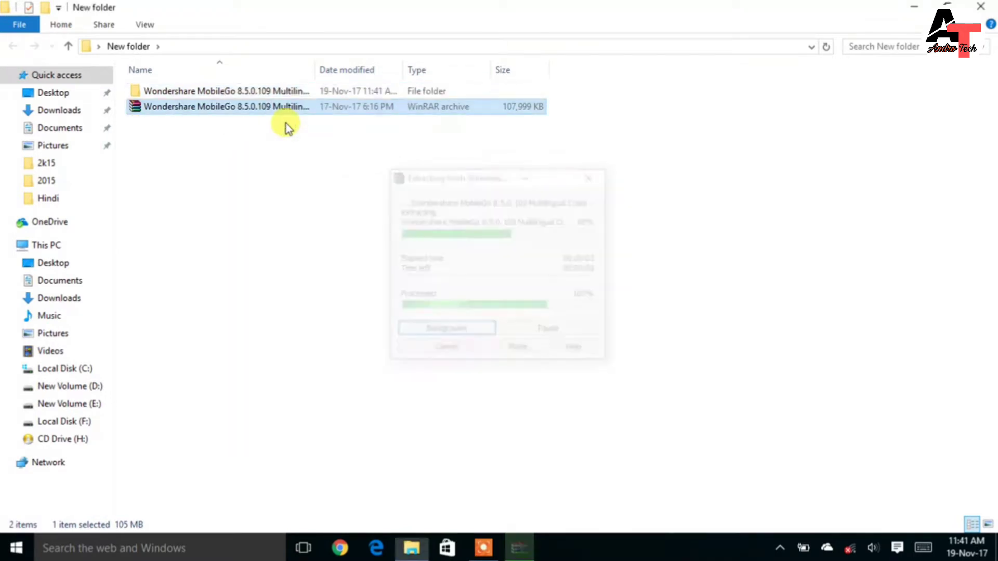
double_click(226, 90)
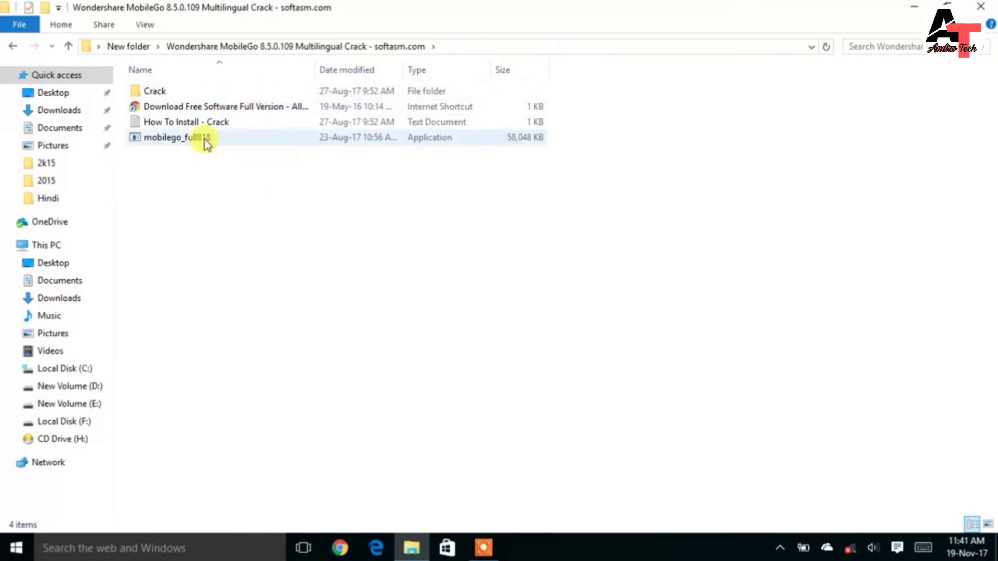
click(172, 137)
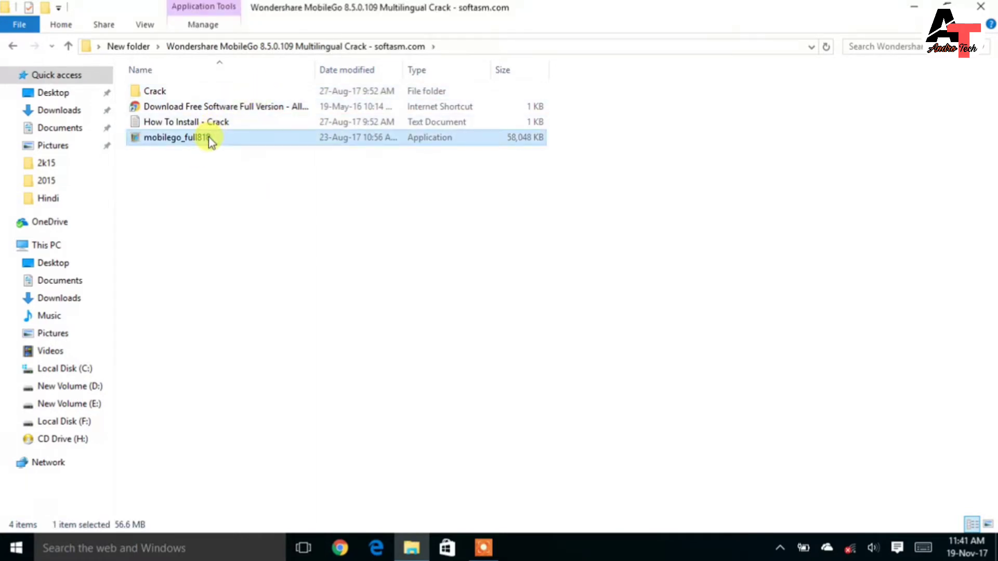
Install MobileGo in English, accepting the licence and unticking Launch MobileGo before finishing.
double_click(177, 137)
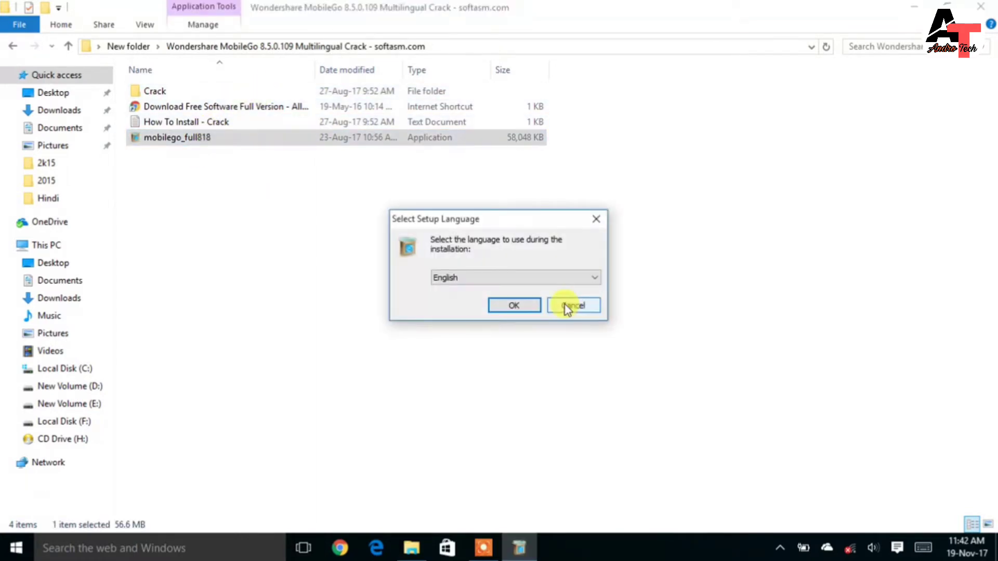
click(514, 305)
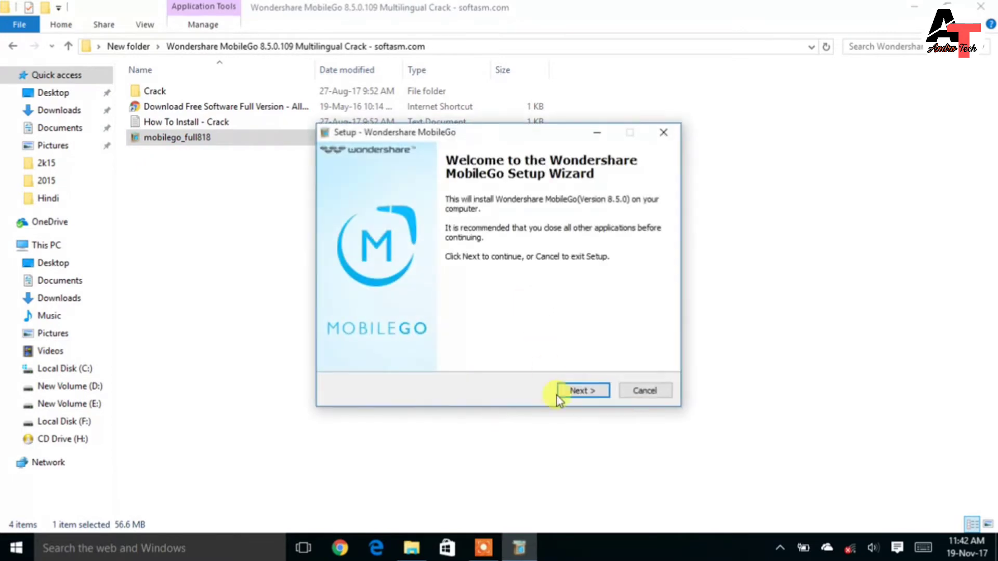
click(581, 391)
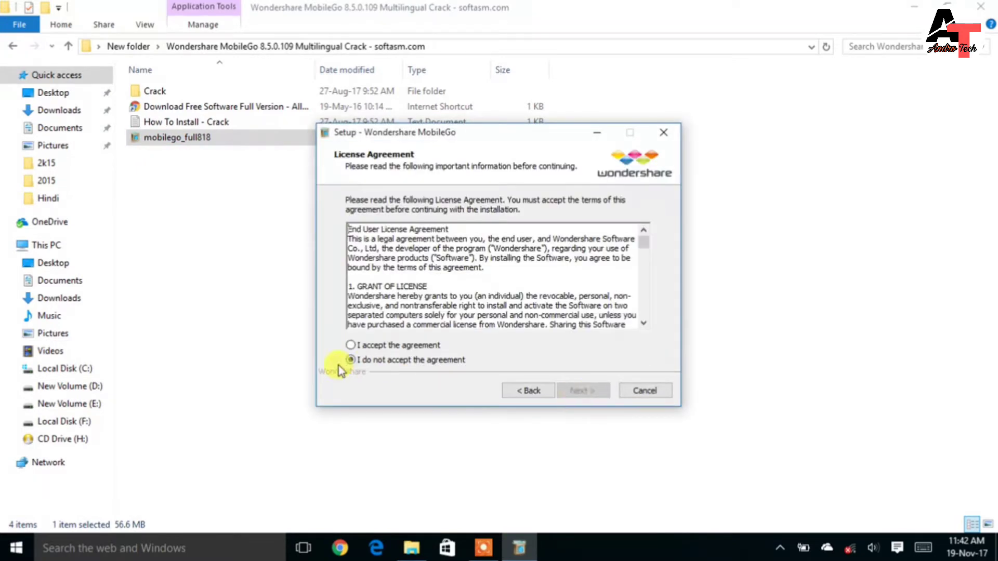
click(351, 345)
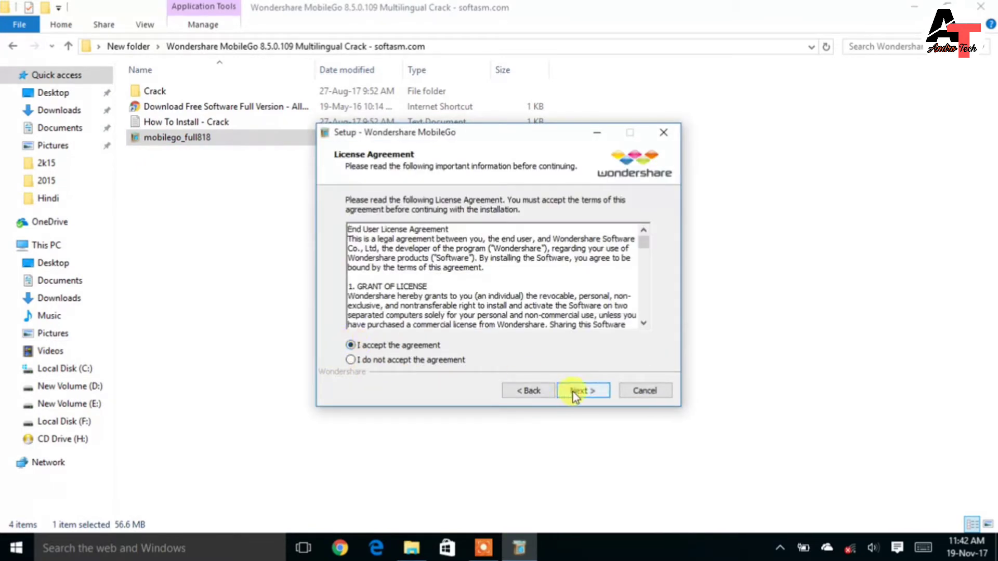
click(581, 390)
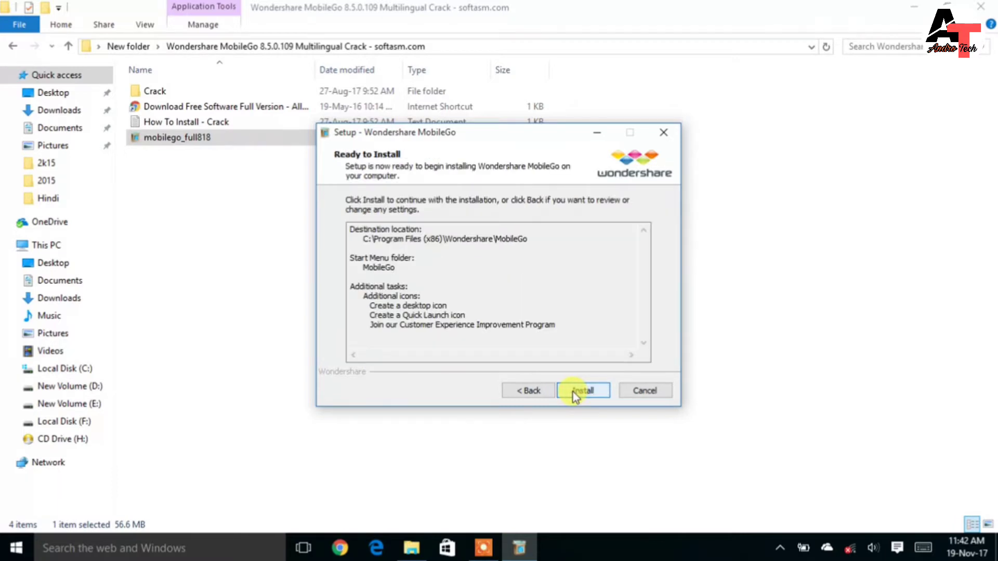
click(581, 391)
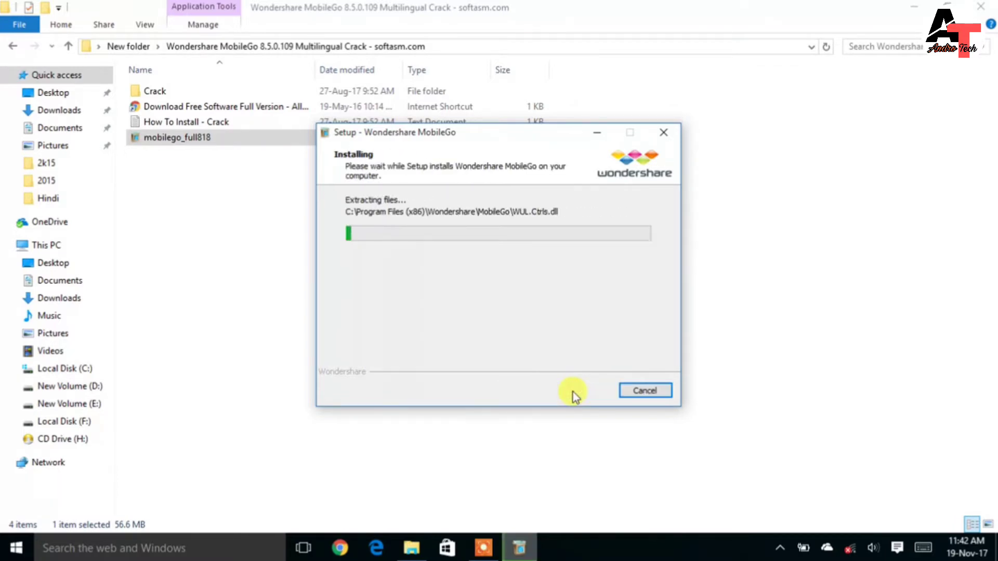
mouse_move(745, 229)
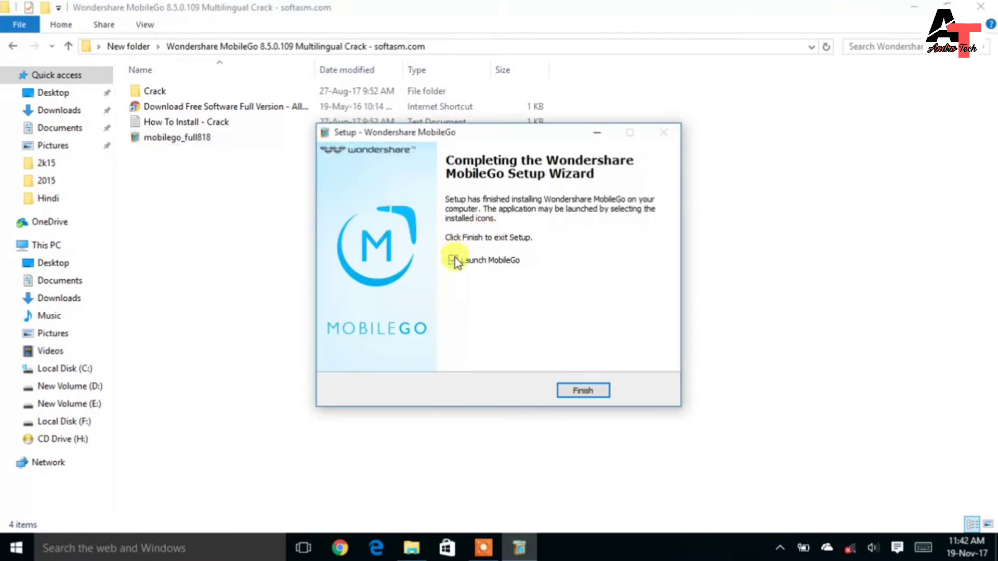
click(453, 259)
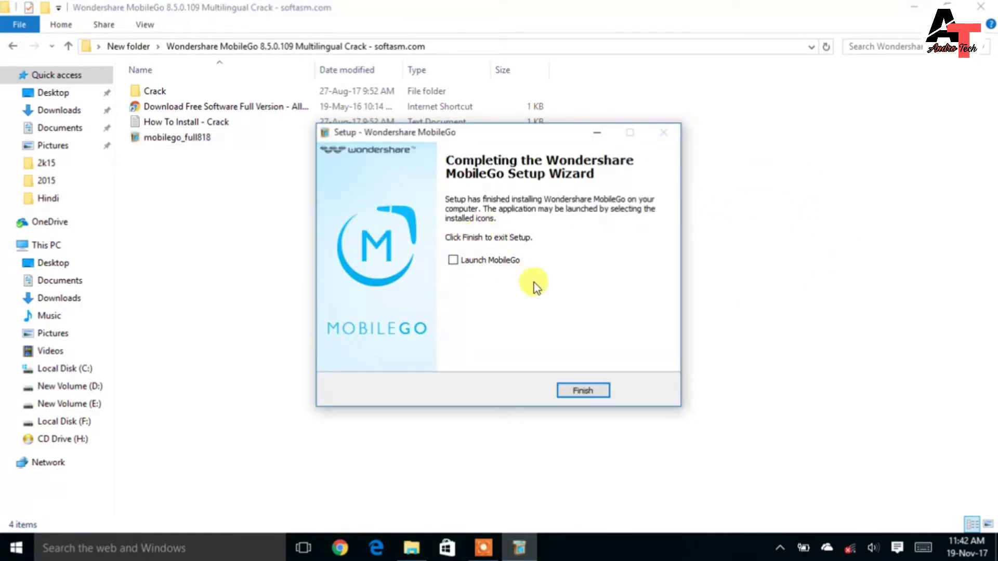
click(581, 391)
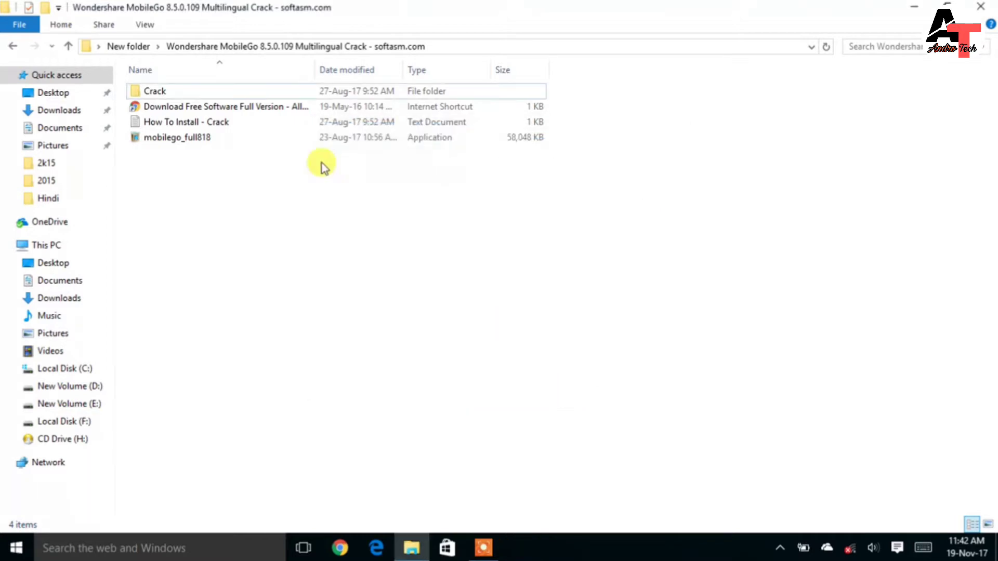
Select all four items in the Crack folder with Ctrl+A and copy them.
double_click(155, 90)
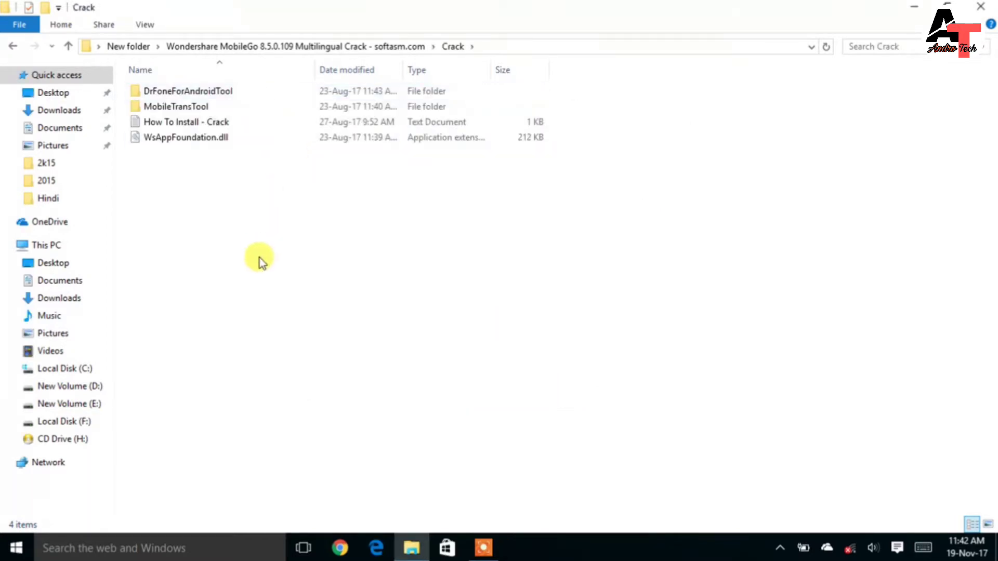
key(ctrl+a)
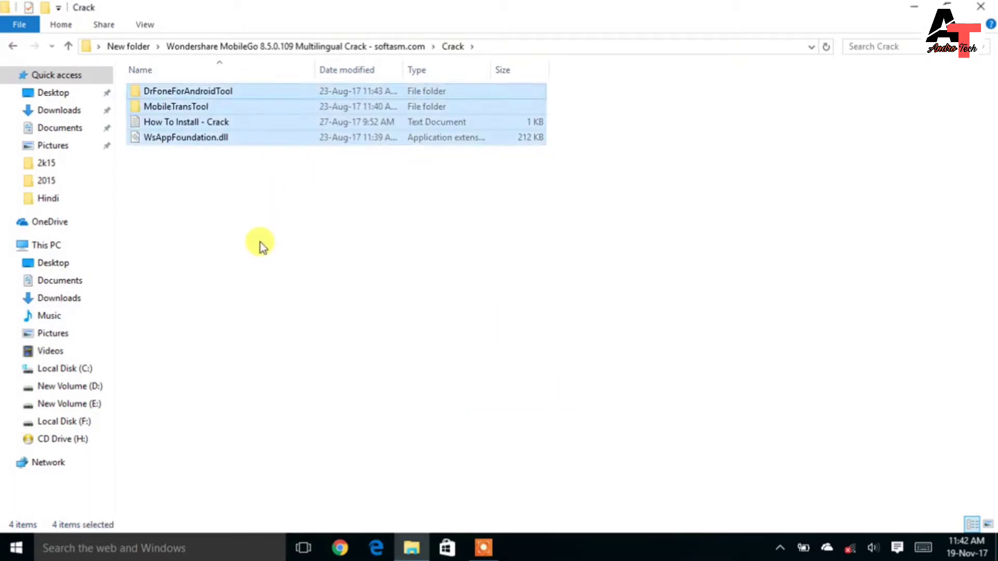
right_click(251, 121)
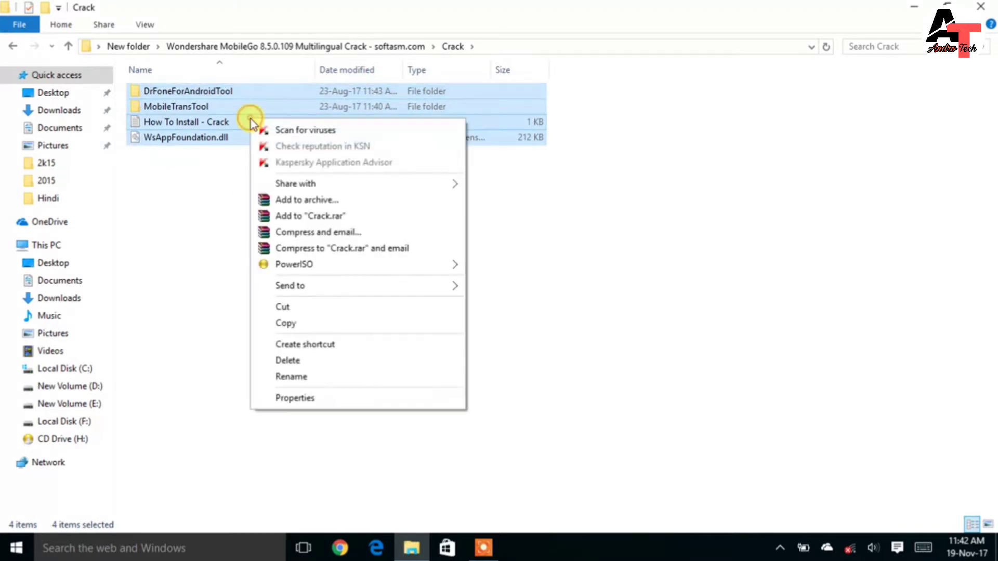
click(457, 470)
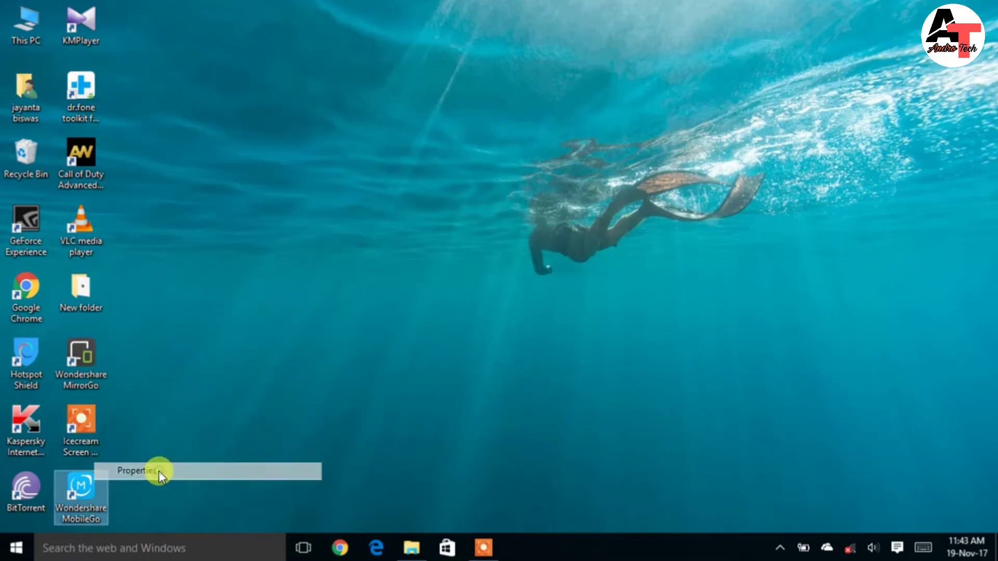
Paste the Crack files into MobileGo's Program Files folder, replacing existing files, and refresh.
click(136, 470)
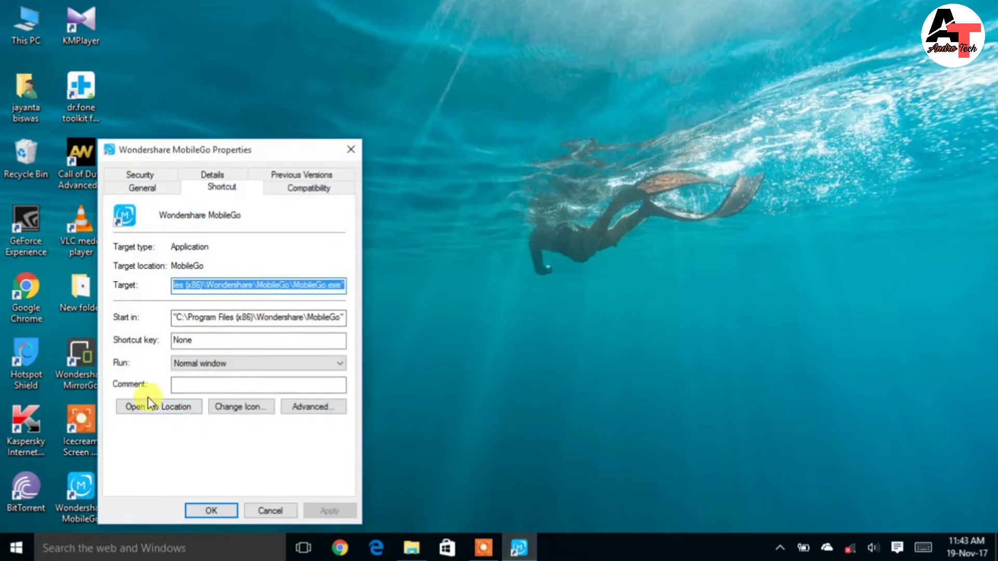
click(158, 407)
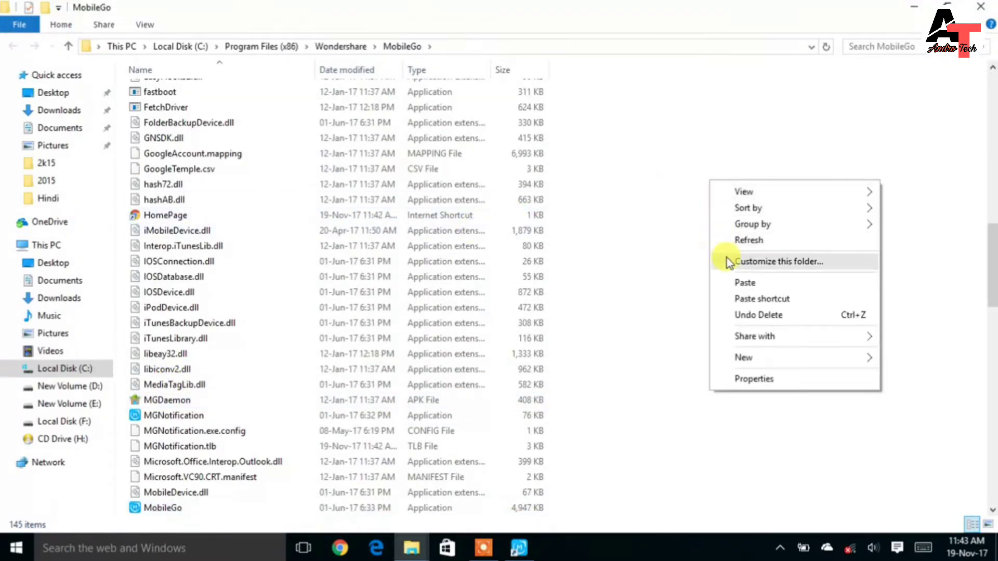
click(731, 283)
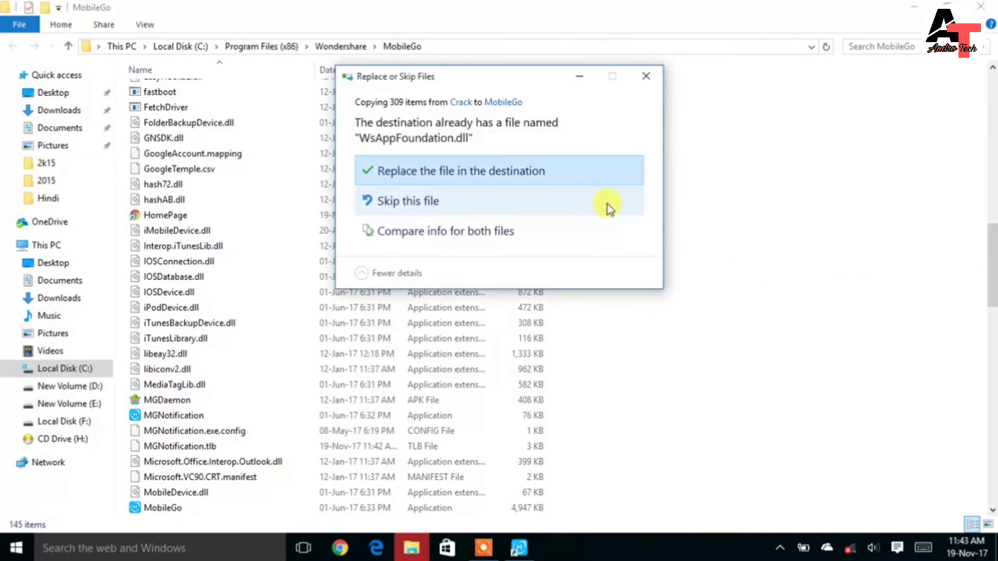
click(454, 170)
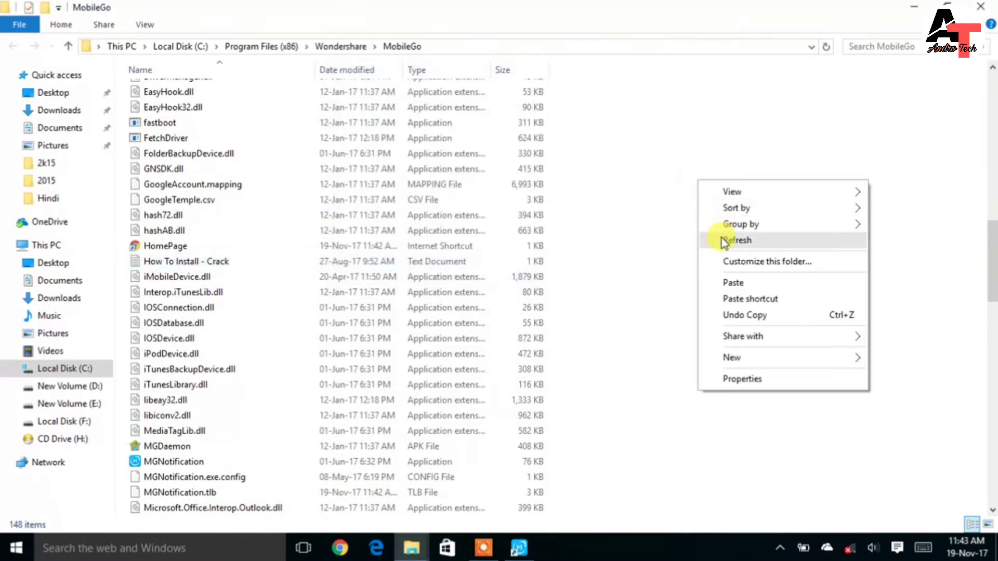
click(741, 379)
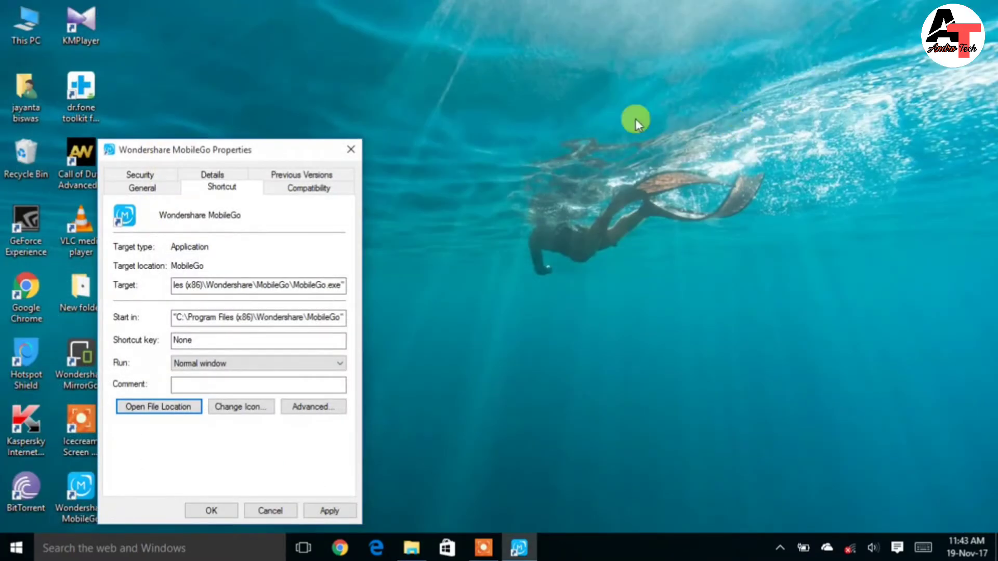
mouse_move(351, 149)
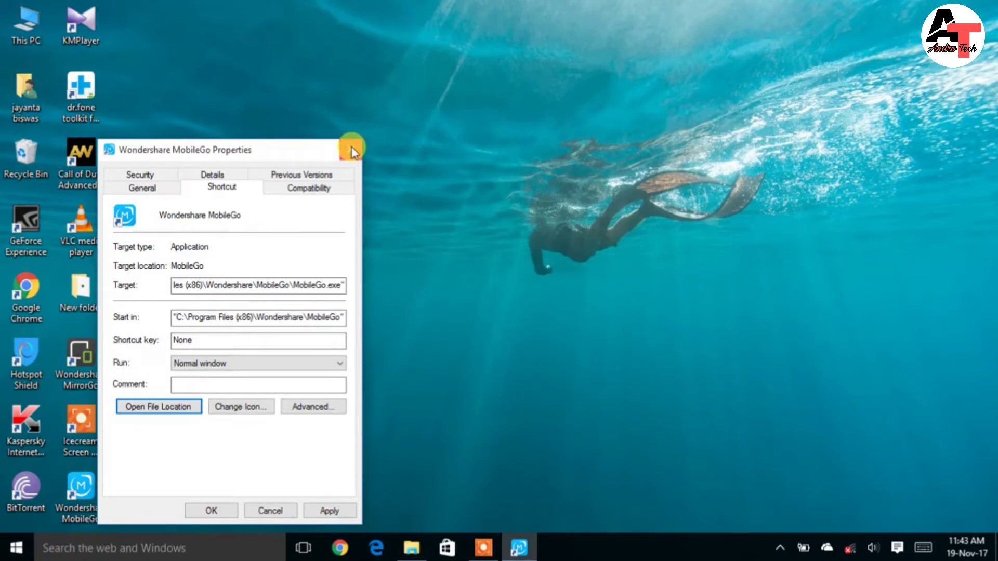
Launch MobileGo from its desktop shortcut and choose Android as the phone type.
click(351, 145)
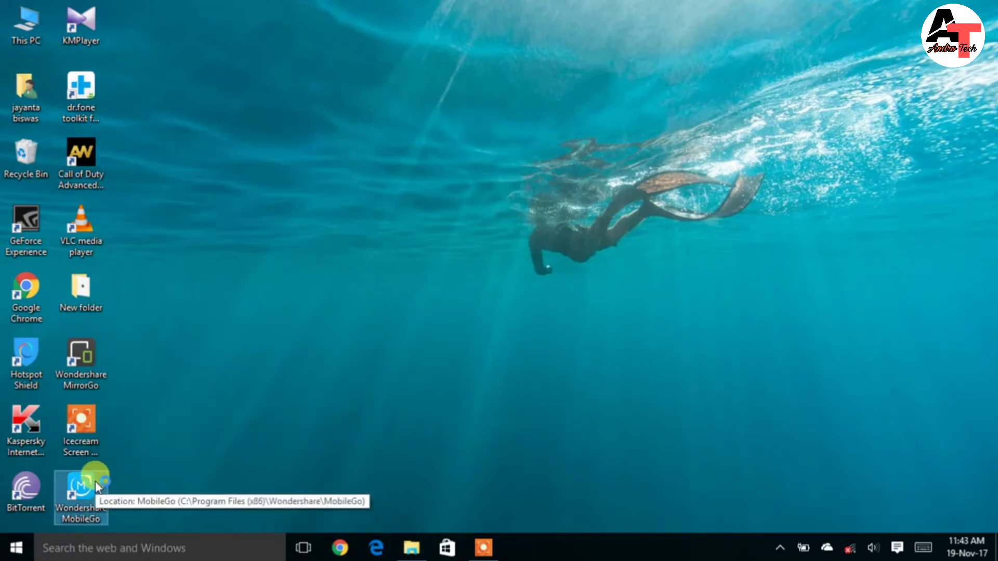
double_click(80, 493)
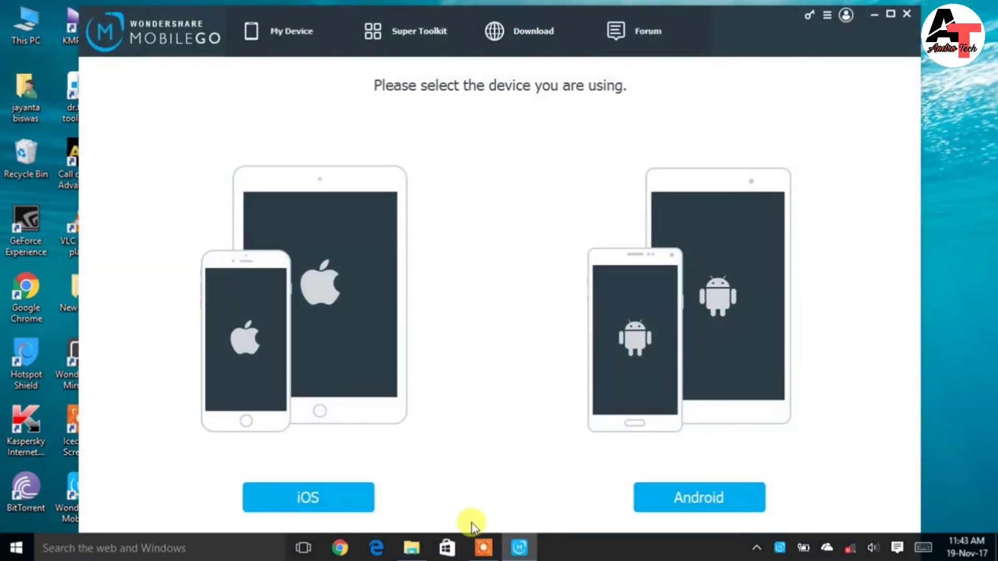
click(698, 496)
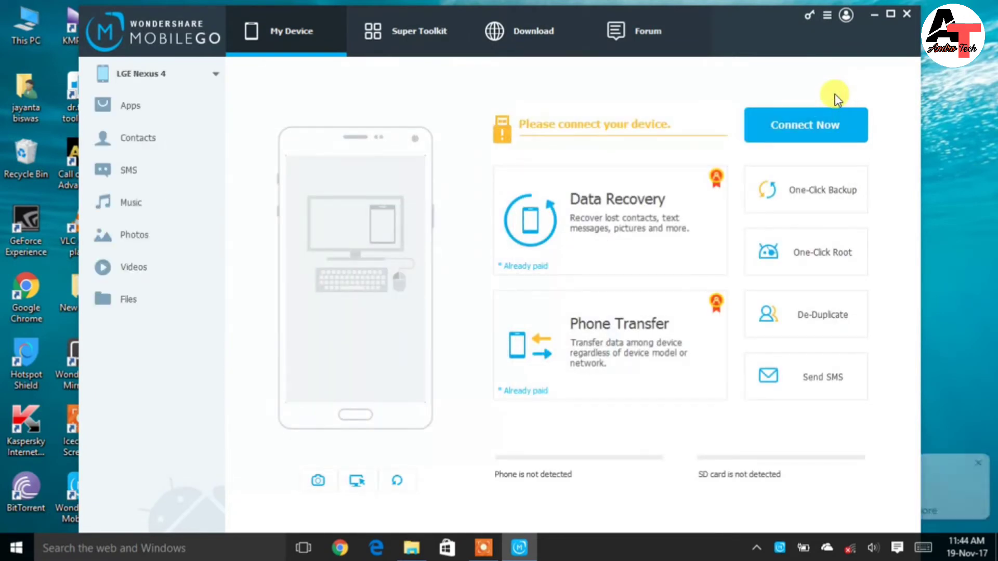
Connect the OnePlus A3003, then dismiss the Remembered Devices dialog and notification popup.
click(805, 124)
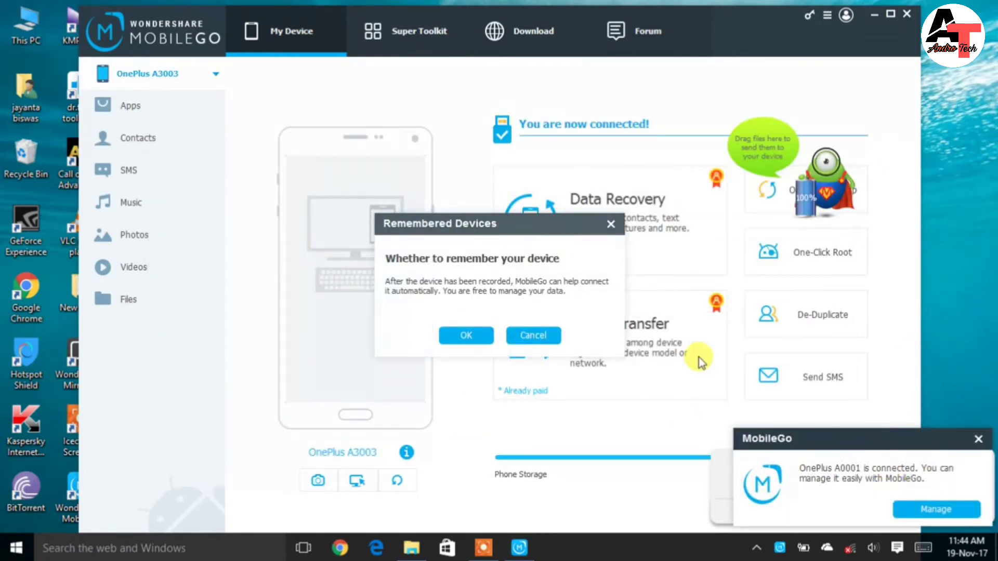
click(465, 335)
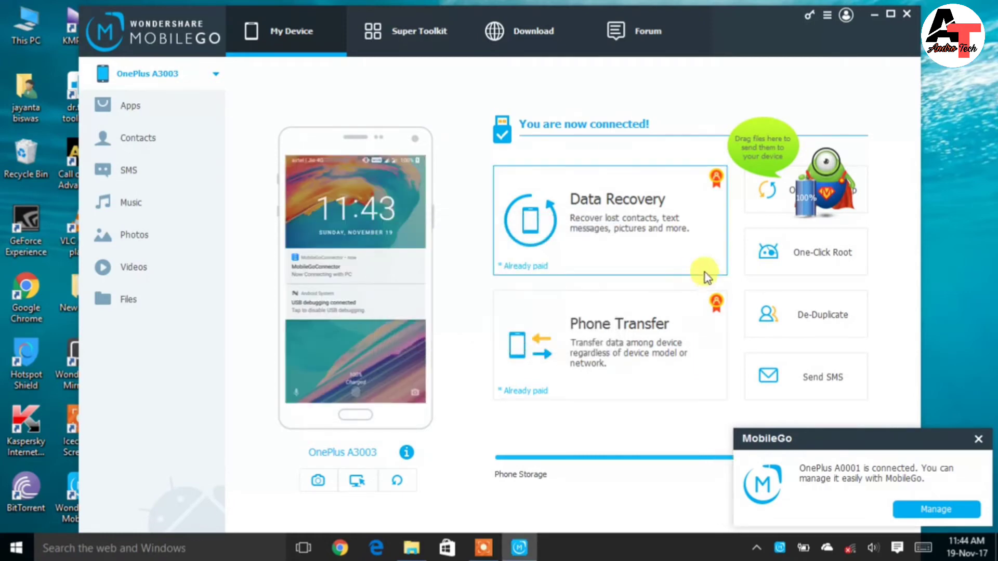
mouse_move(980, 445)
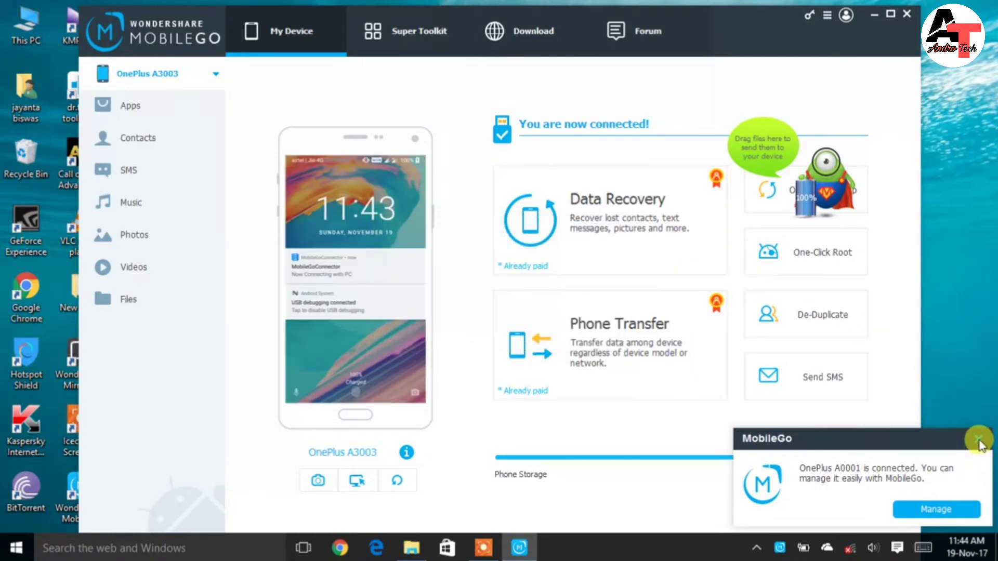
click(980, 441)
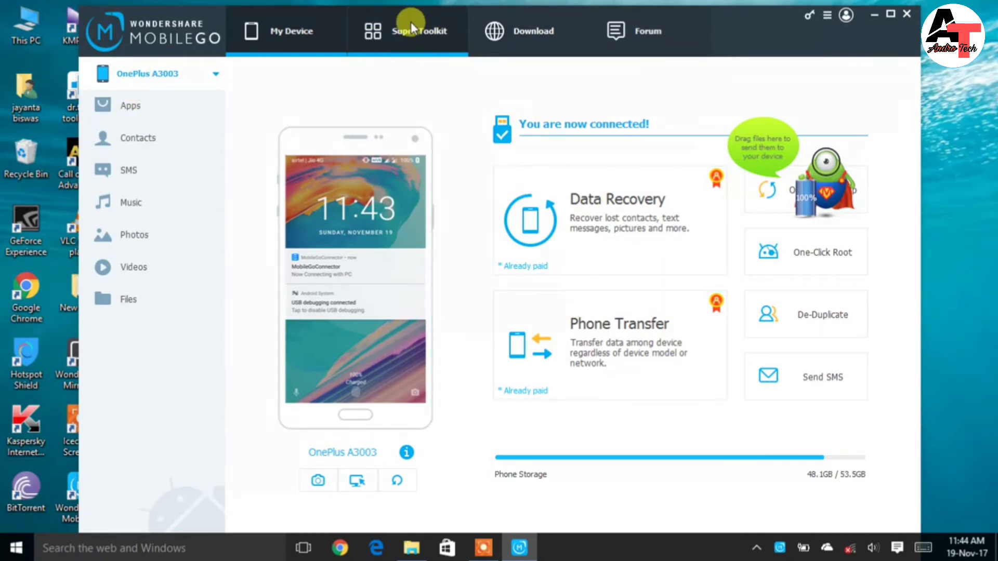
Run One-Click Backup with only Contacts and Text messages checked, then close the success message.
click(419, 31)
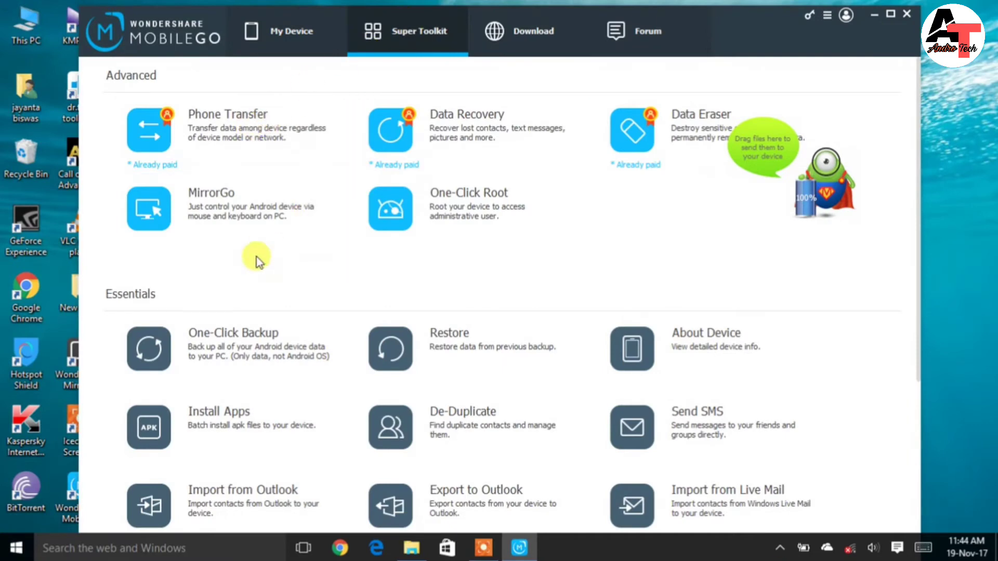
click(148, 348)
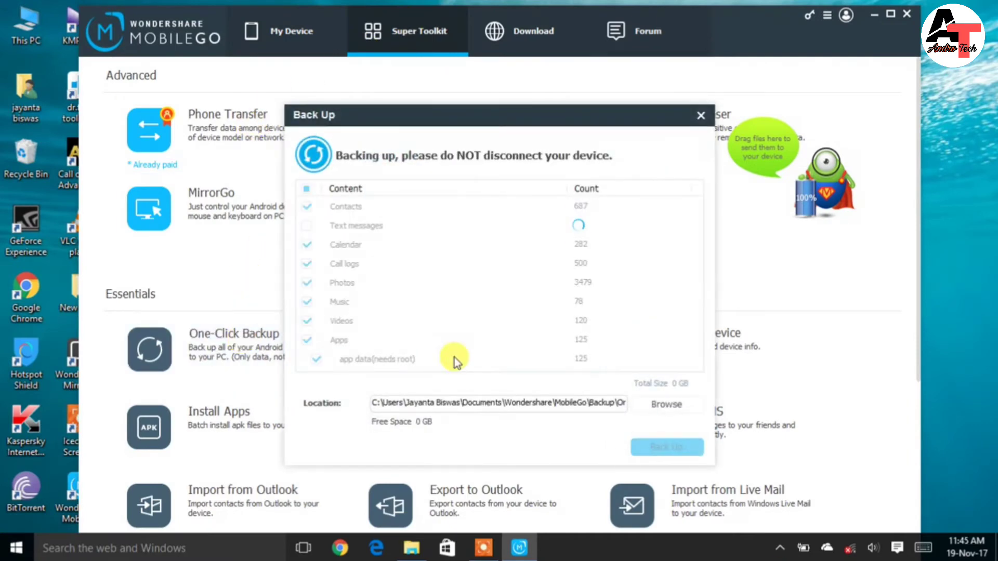
mouse_move(624, 273)
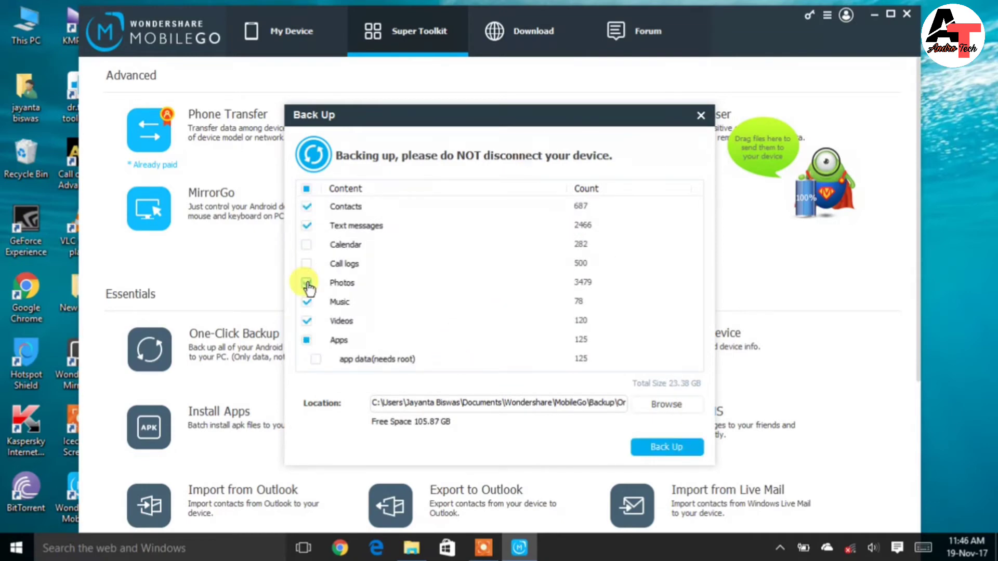
click(307, 283)
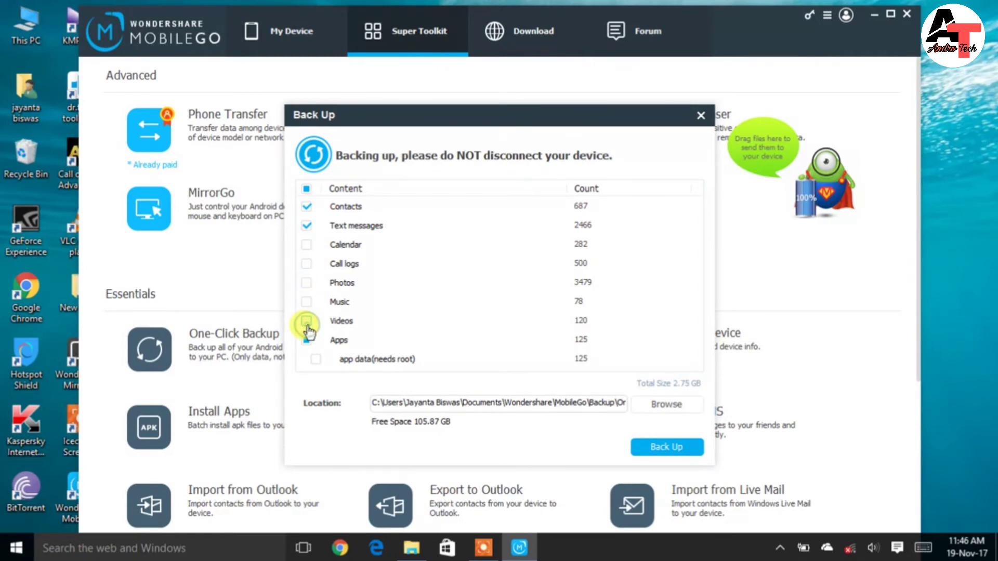
click(306, 320)
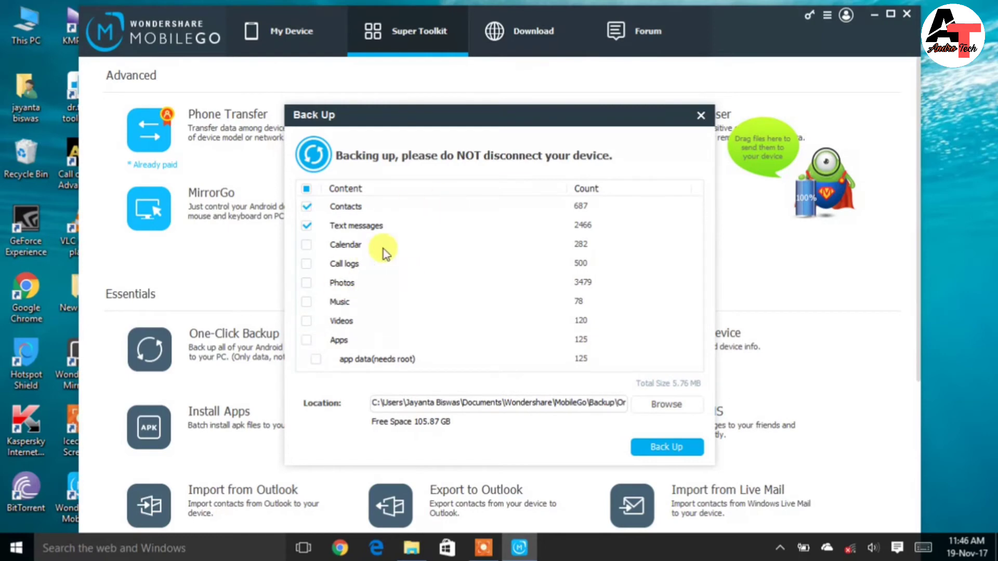
mouse_move(672, 436)
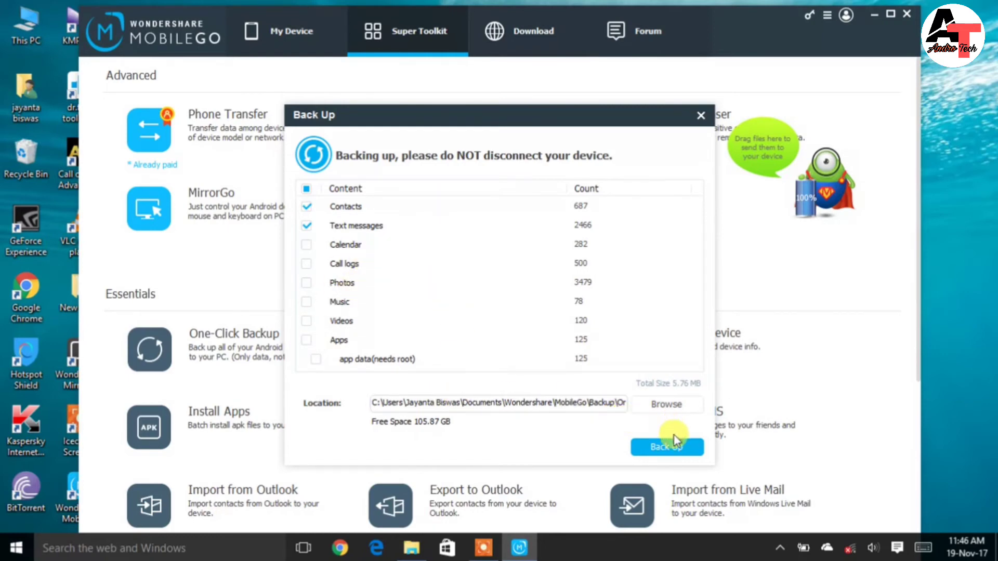
click(665, 404)
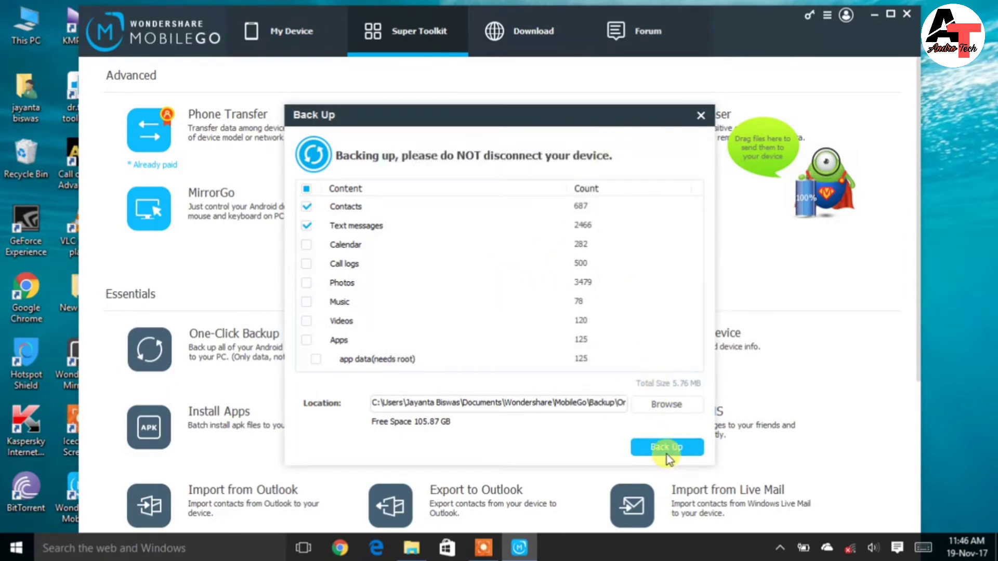
click(666, 447)
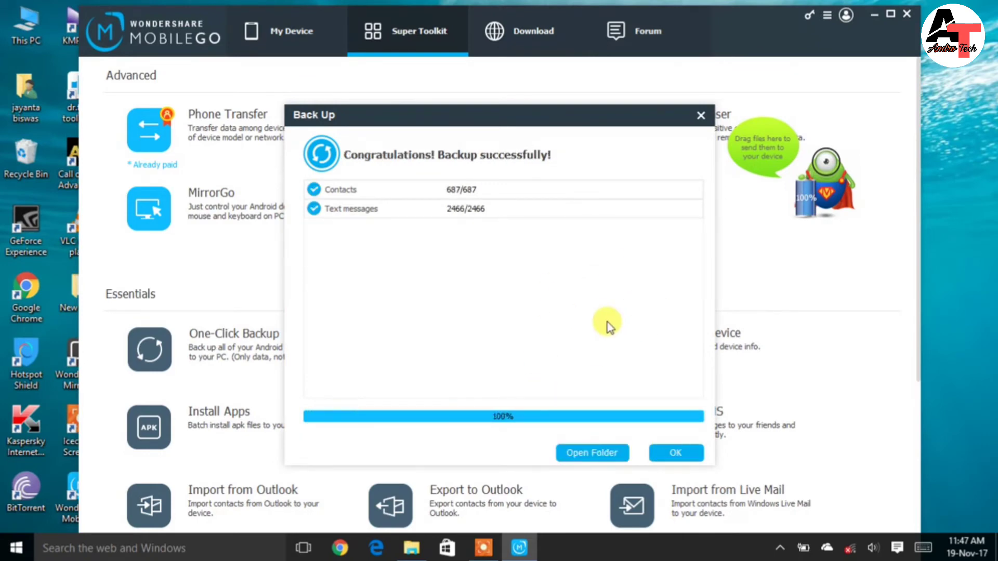
click(674, 453)
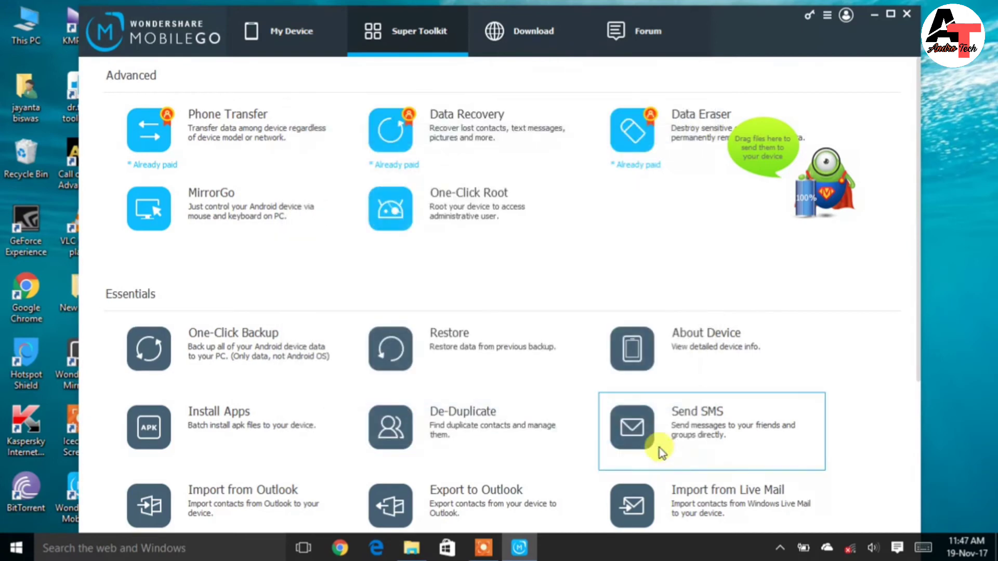
Delete the 228 selected contacts under My Device > Contacts, confirming Yes.
click(285, 31)
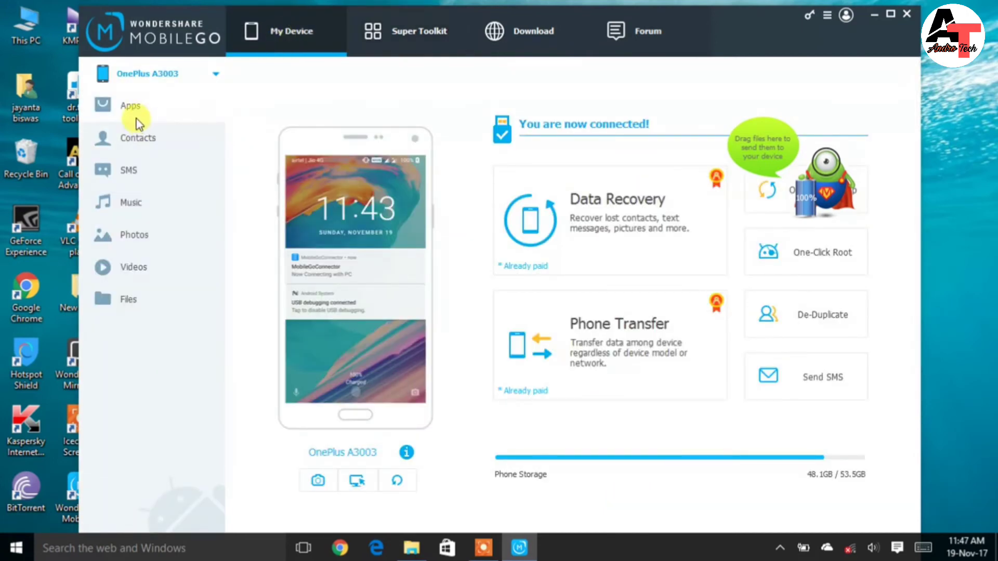
click(130, 105)
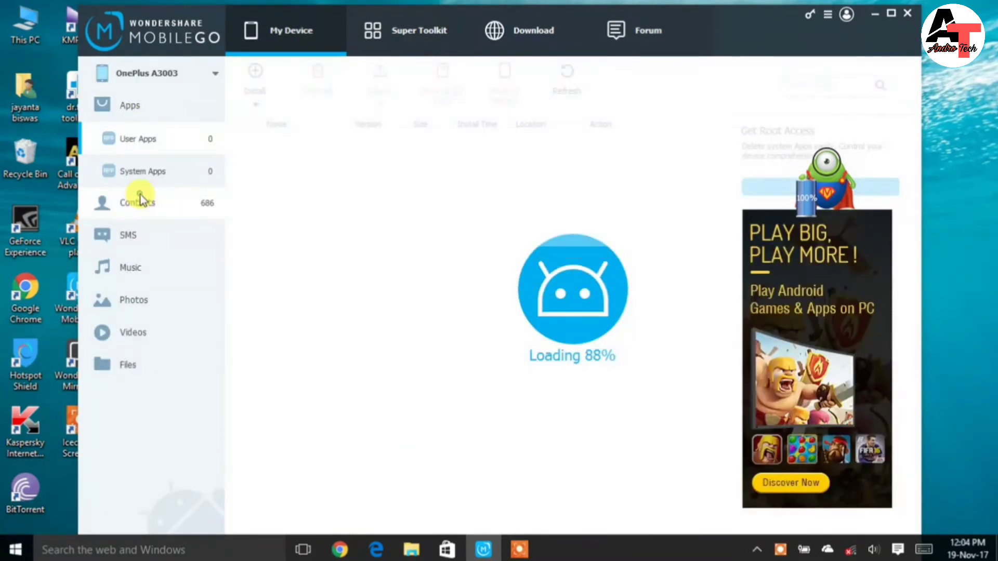
click(136, 202)
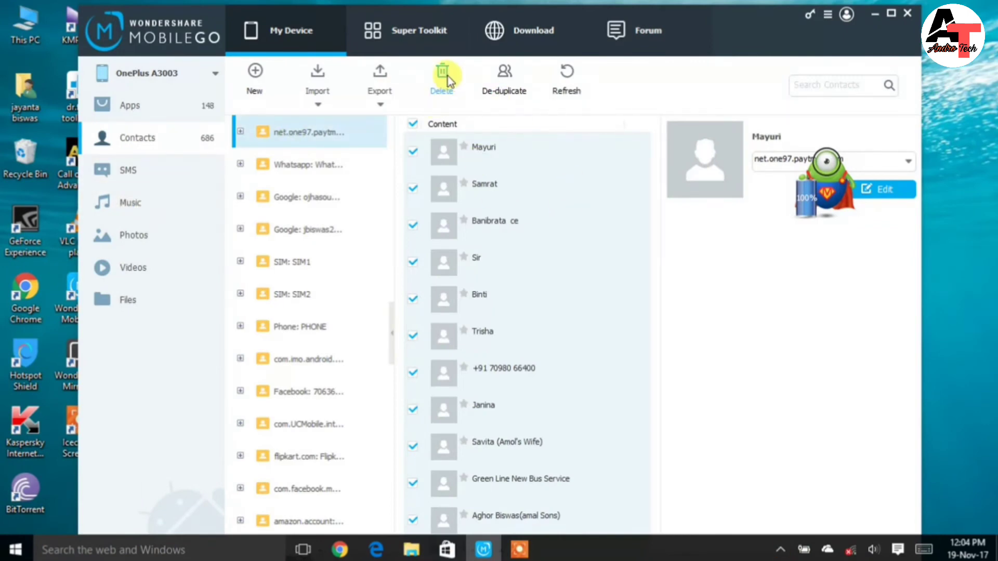
click(441, 76)
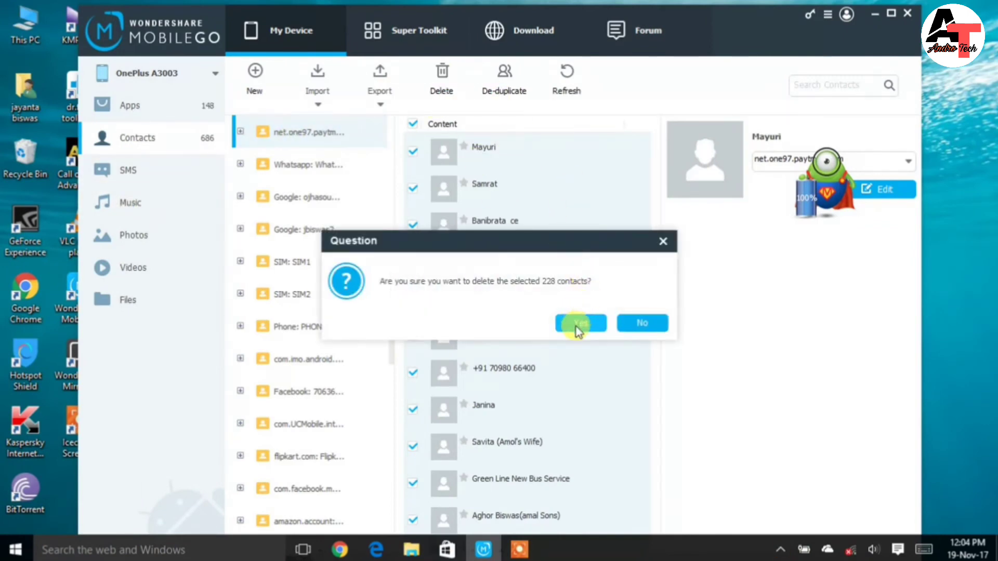
click(578, 323)
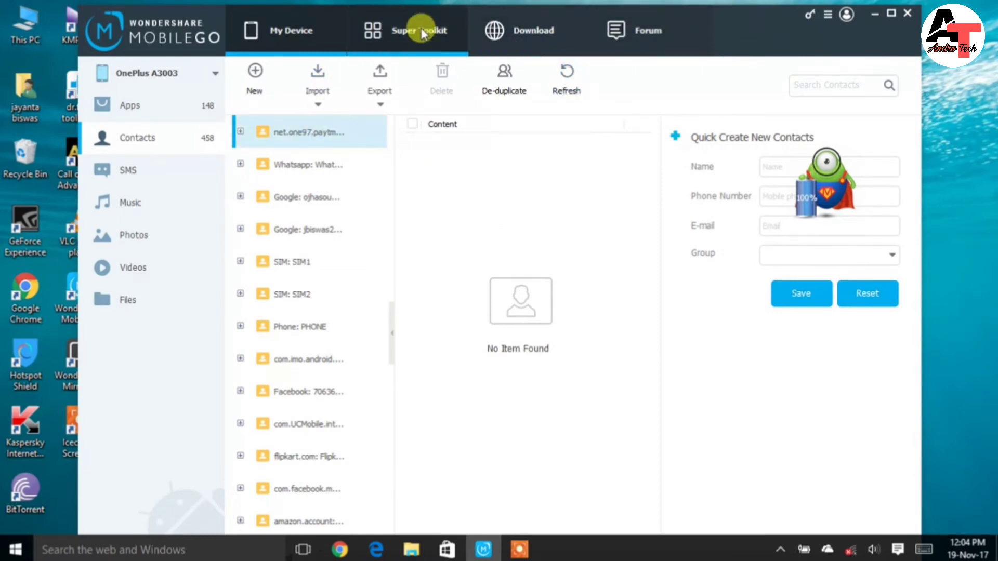
Restore the 687 backed-up contacts via Super Toolkit > Restore, with Text messages unchecked.
click(420, 30)
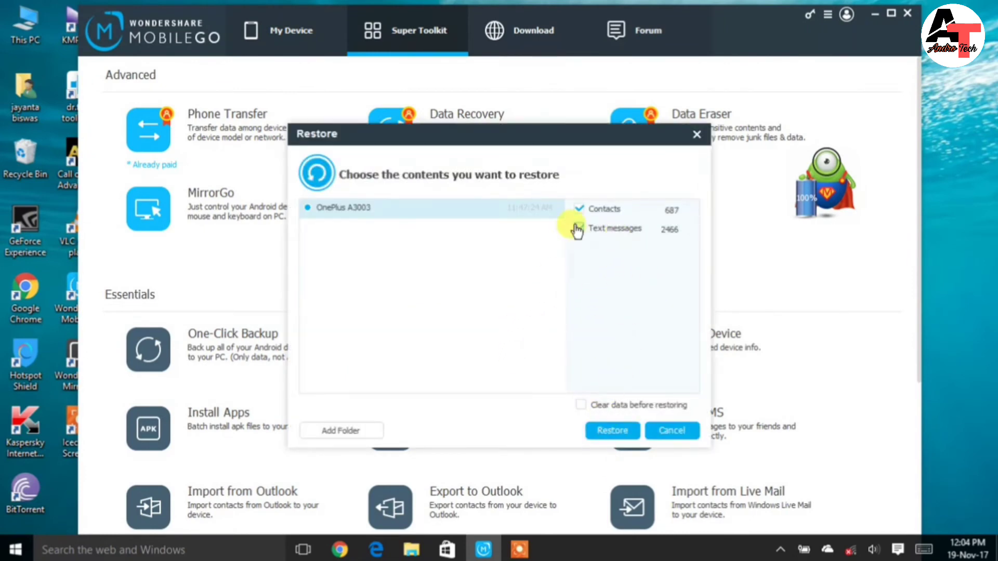
click(578, 227)
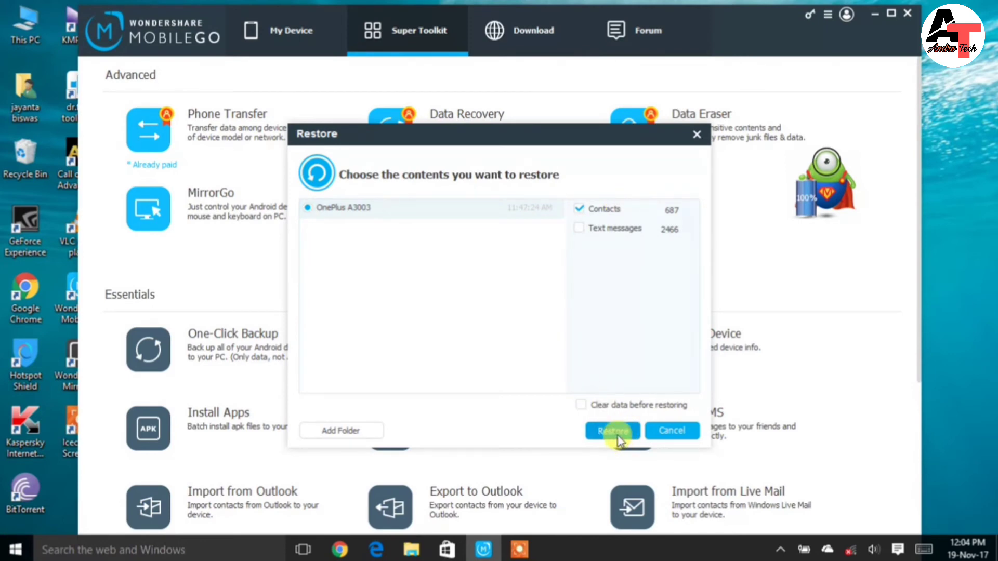
click(611, 430)
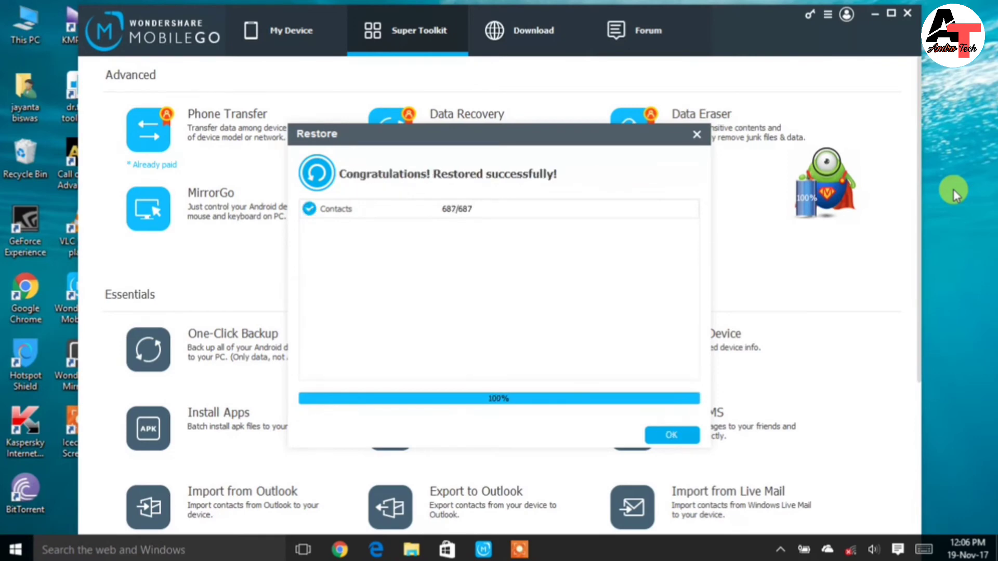
mouse_move(946, 207)
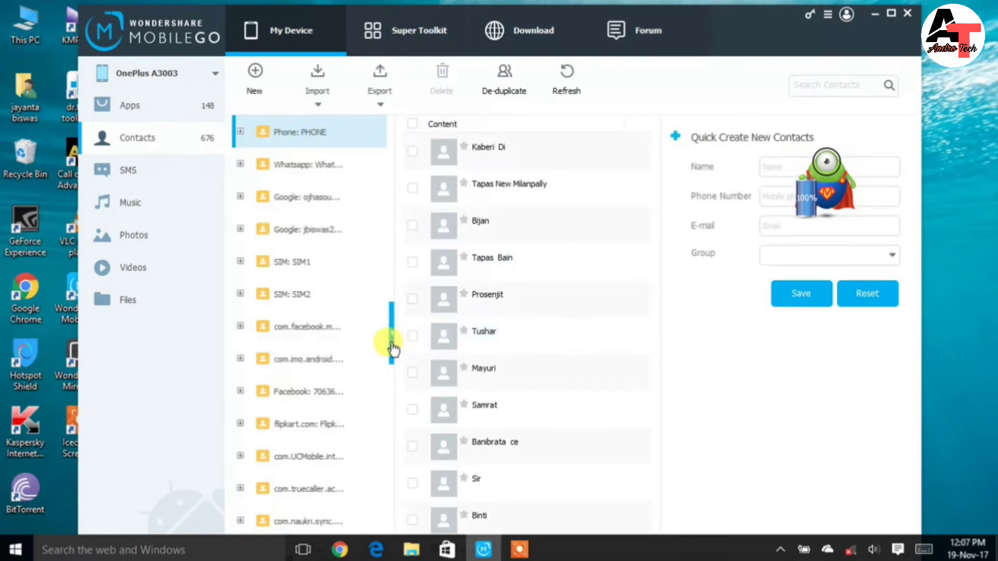
mouse_move(385, 202)
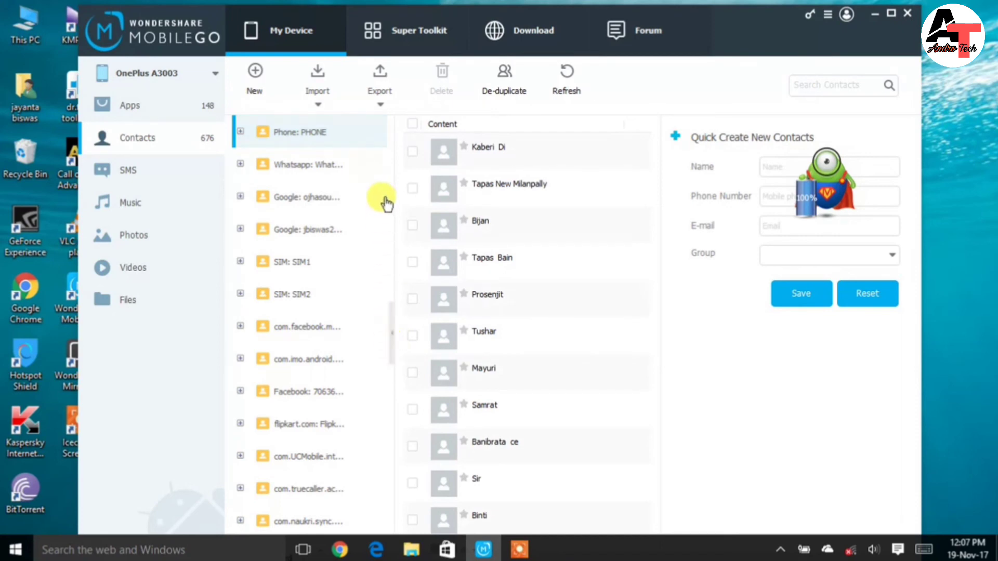
mouse_move(539, 282)
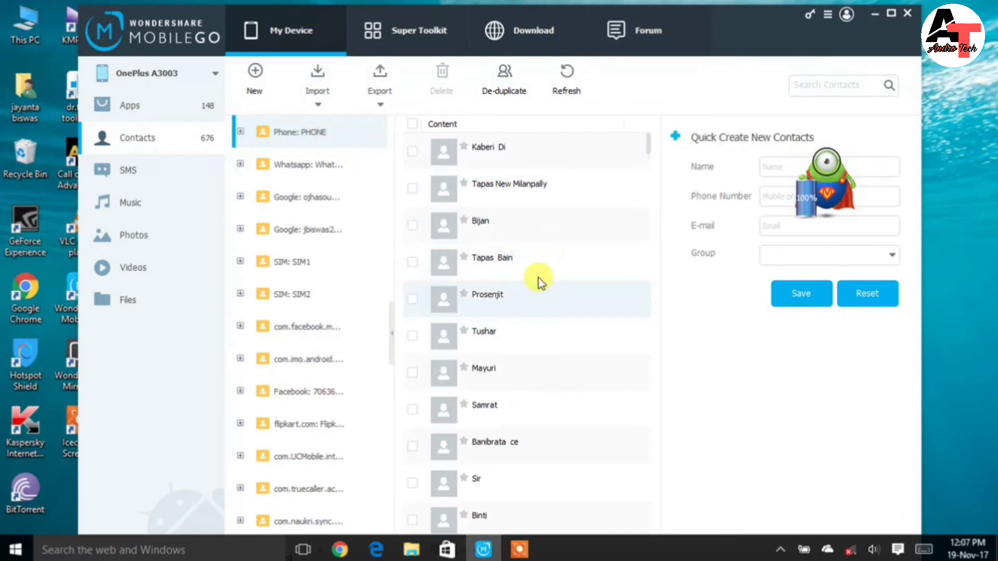